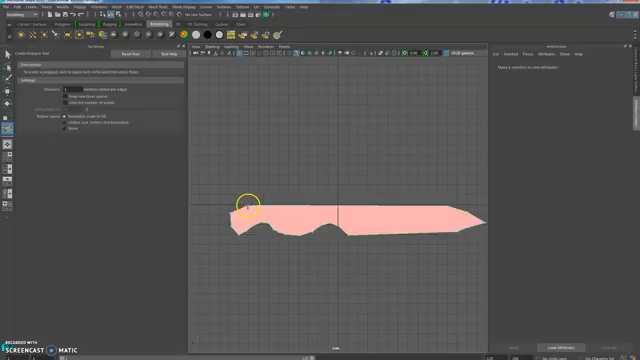
pyautogui.moveTo(316, 264)
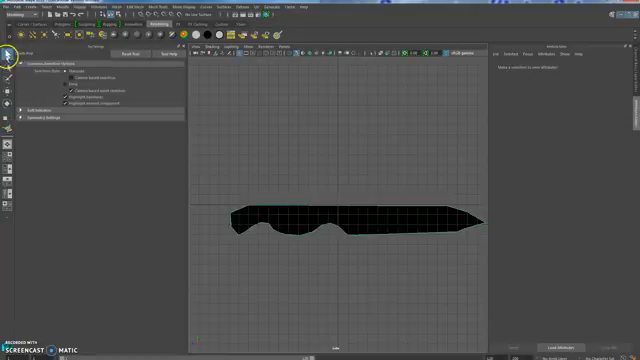
# Create a flat planar surface from the selected knife outline curve
pyautogui.click(356, 220)
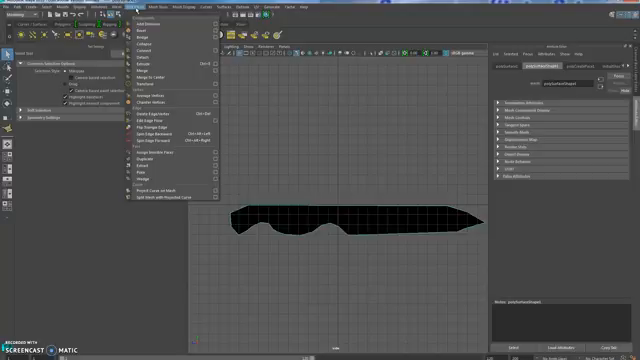
# Convert the planar knife surface from NURBS to a polygon mesh
pyautogui.click(156, 8)
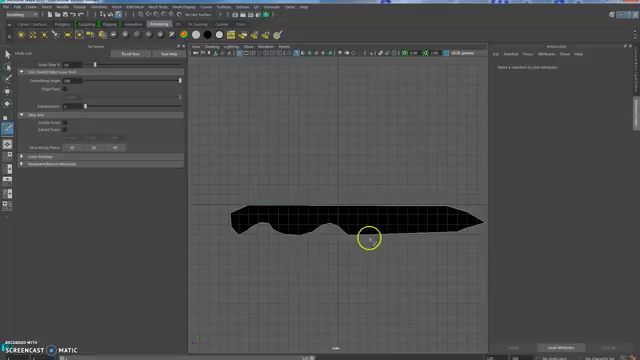
pyautogui.moveTo(350, 232)
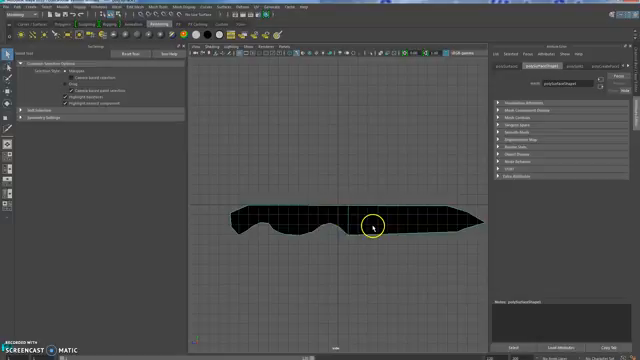
pyautogui.moveTo(340, 228)
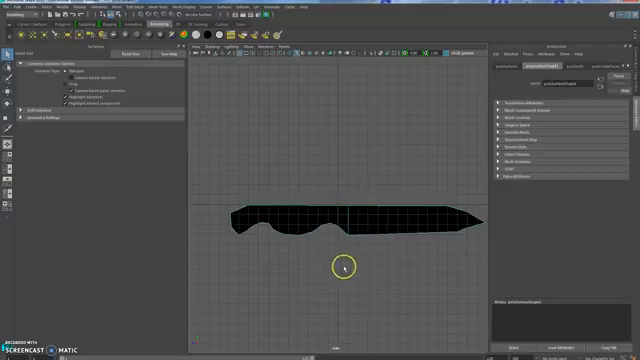
pyautogui.moveTo(156, 36)
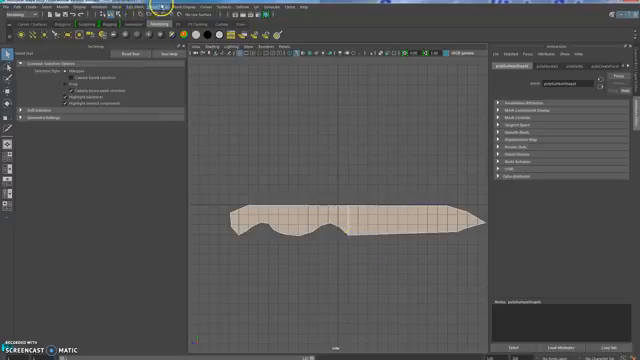
# Apply a Mesh cleanup operation to the flat knife's polygon faces
pyautogui.click(128, 8)
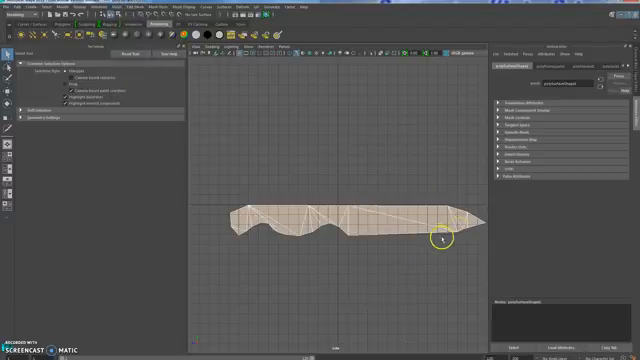
pyautogui.moveTo(204, 96)
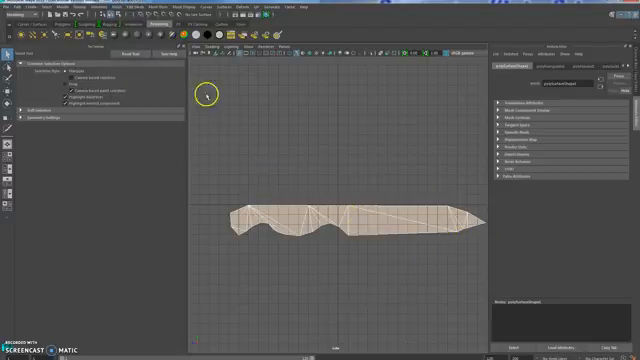
pyautogui.click(122, 8)
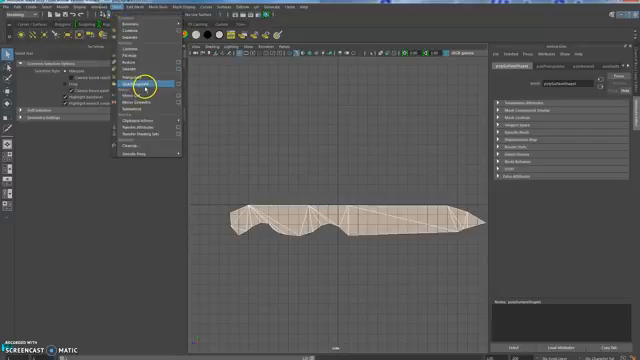
pyautogui.click(148, 84)
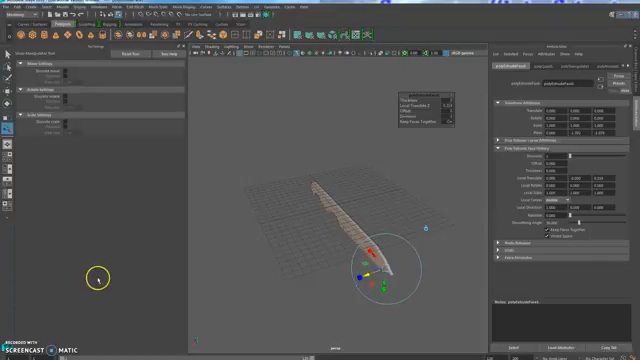
pyautogui.moveTo(332, 262)
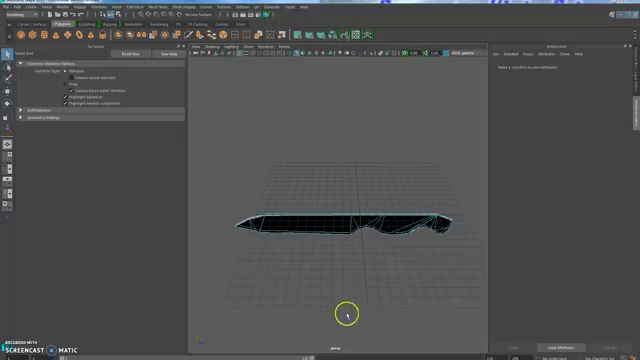
pyautogui.moveTo(88, 248)
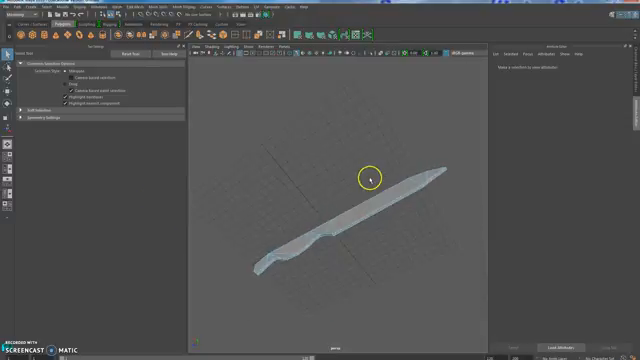
# Orbit along the blade and move the edge vertices into a sharp tip
pyautogui.moveTo(370, 178); pyautogui.dragTo(356, 216)
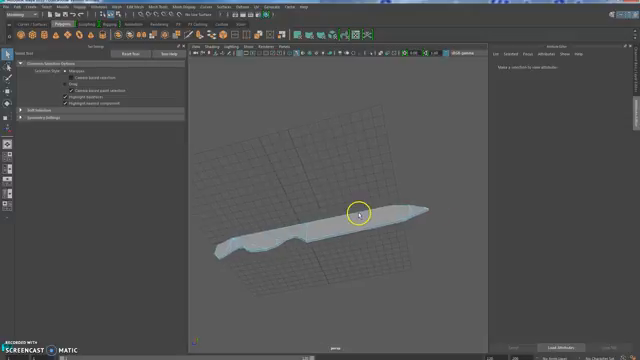
pyautogui.click(356, 212)
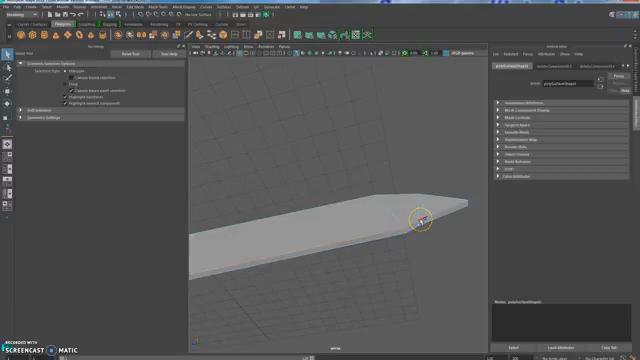
pyautogui.moveTo(452, 218)
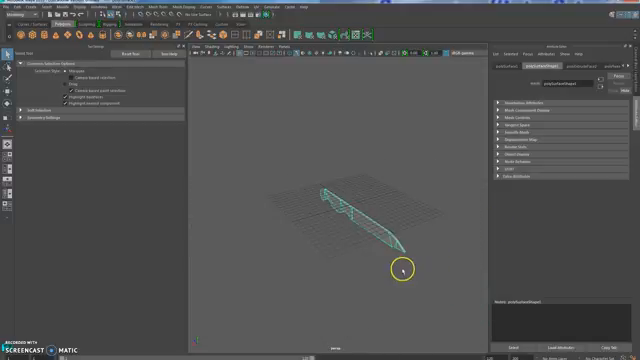
# Mirror the knife geometry across the set axis and inspect the symmetrical result
pyautogui.moveTo(400, 270); pyautogui.dragTo(368, 222)
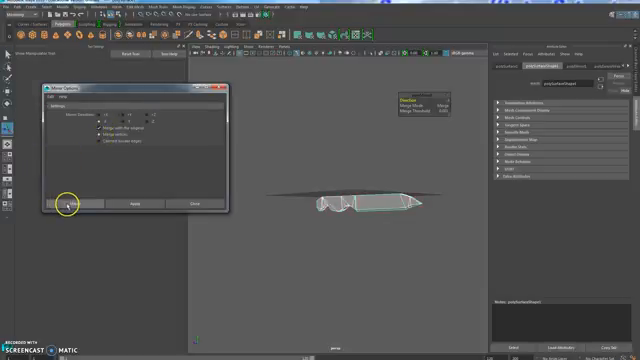
pyautogui.click(80, 206)
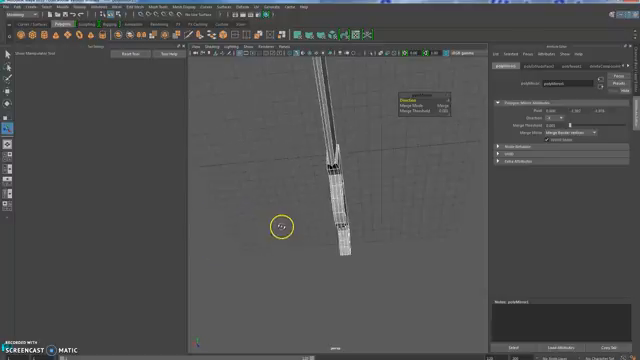
pyautogui.moveTo(284, 224); pyautogui.dragTo(276, 252)
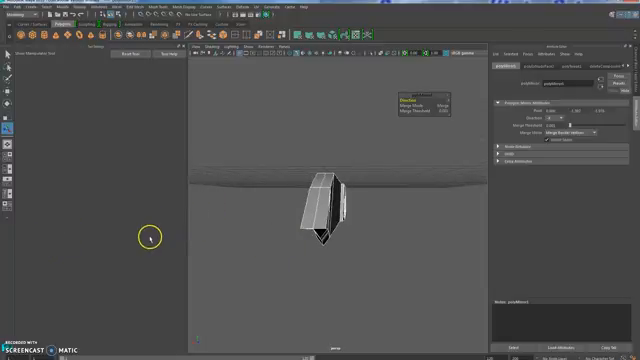
pyautogui.click(110, 8)
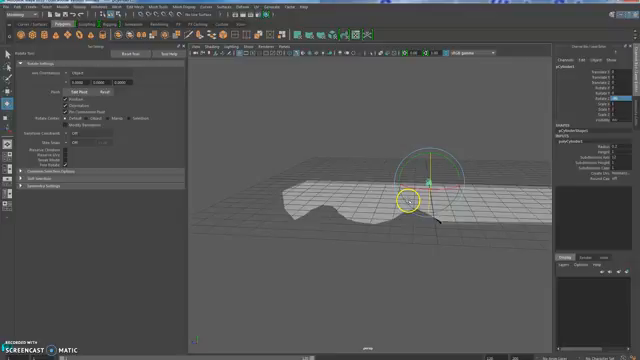
# Pull handle-edge vertices outward to form curved finger grooves
pyautogui.moveTo(410, 200); pyautogui.dragTo(396, 250)
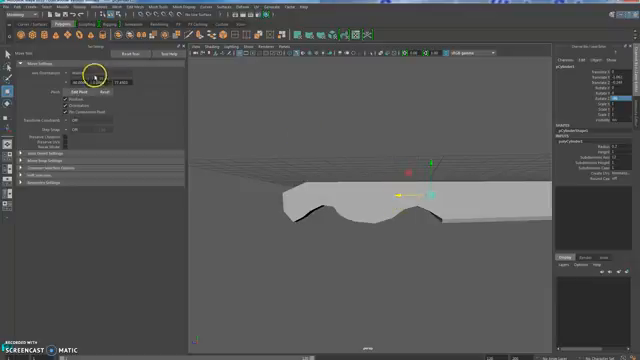
# Create a polygon cylinder primitive to use as a handle rivet
pyautogui.click(20, 8)
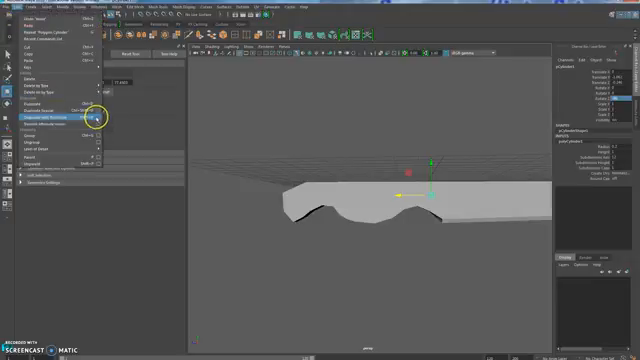
pyautogui.click(90, 120)
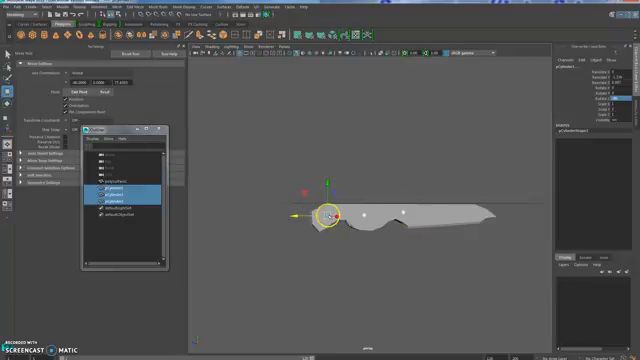
# Assign a new material to the selected blade via the viewport marking menu
pyautogui.rightClick(330, 216)
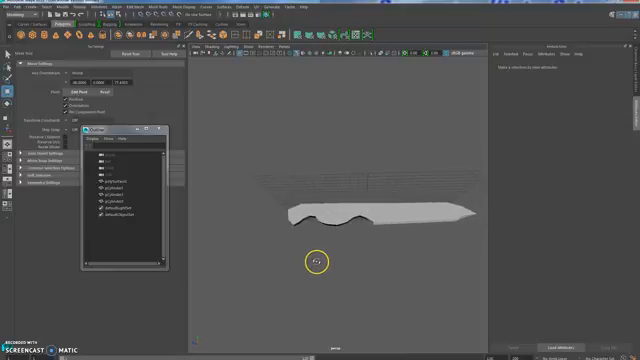
# Colour the blade light grey metallic and the handle black, checking from several angles
pyautogui.click(122, 184)
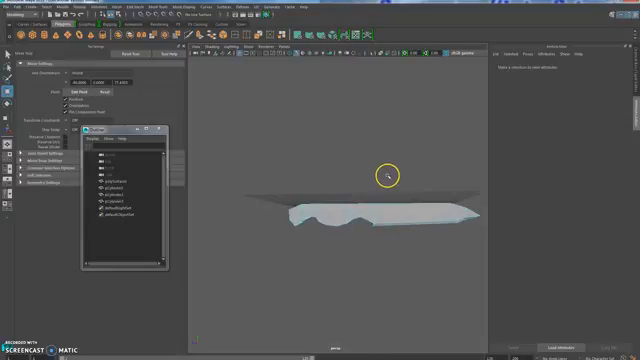
pyautogui.click(412, 222)
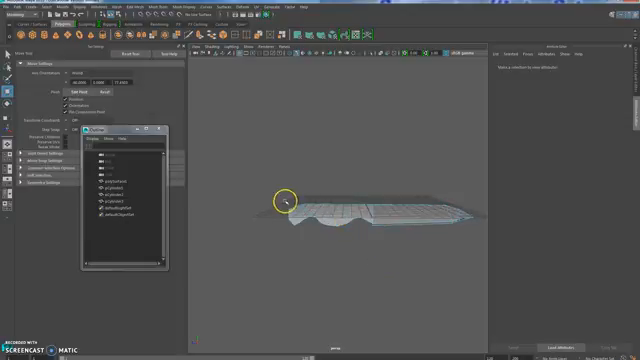
pyautogui.moveTo(288, 204); pyautogui.dragTo(370, 252)
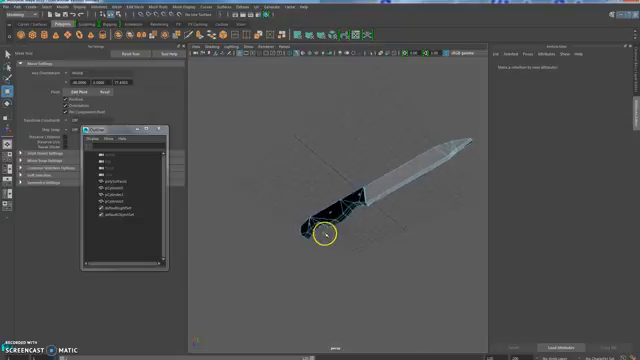
pyautogui.moveTo(340, 230); pyautogui.dragTo(290, 256)
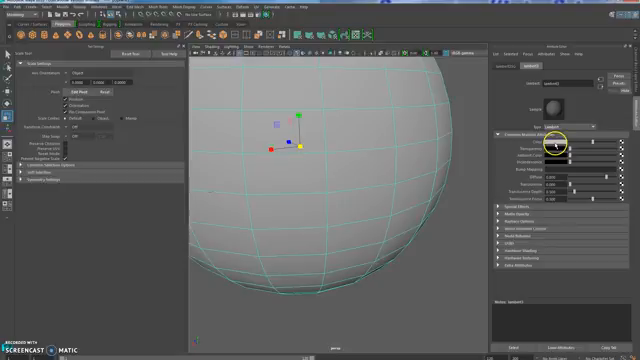
# Set the background sphere material's Color swatch to blue
pyautogui.click(560, 146)
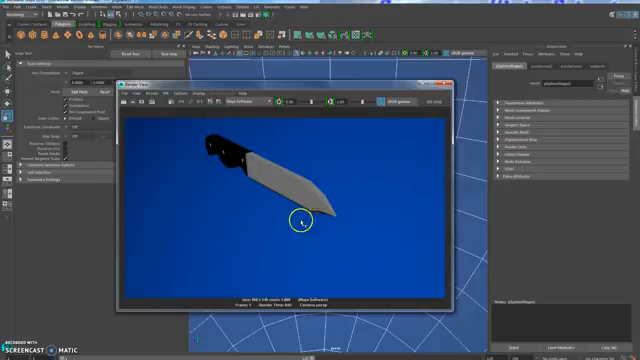
pyautogui.moveTo(172, 130)
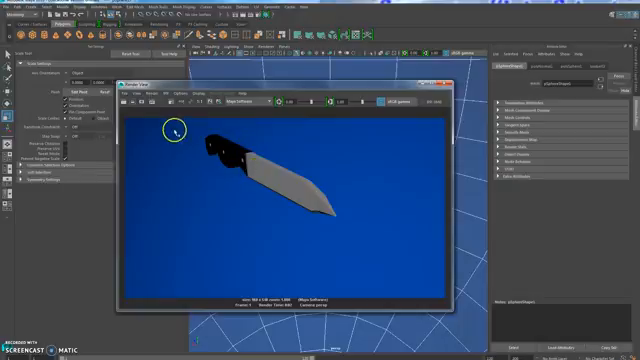
pyautogui.moveTo(280, 224)
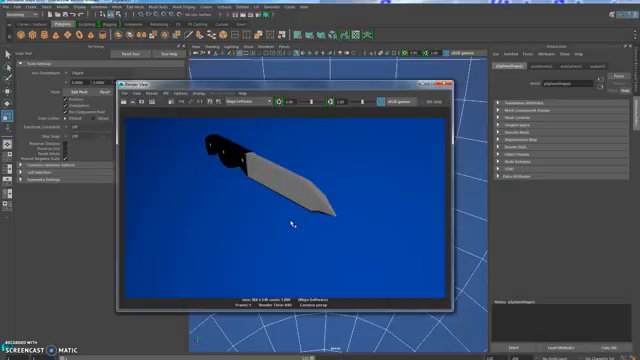